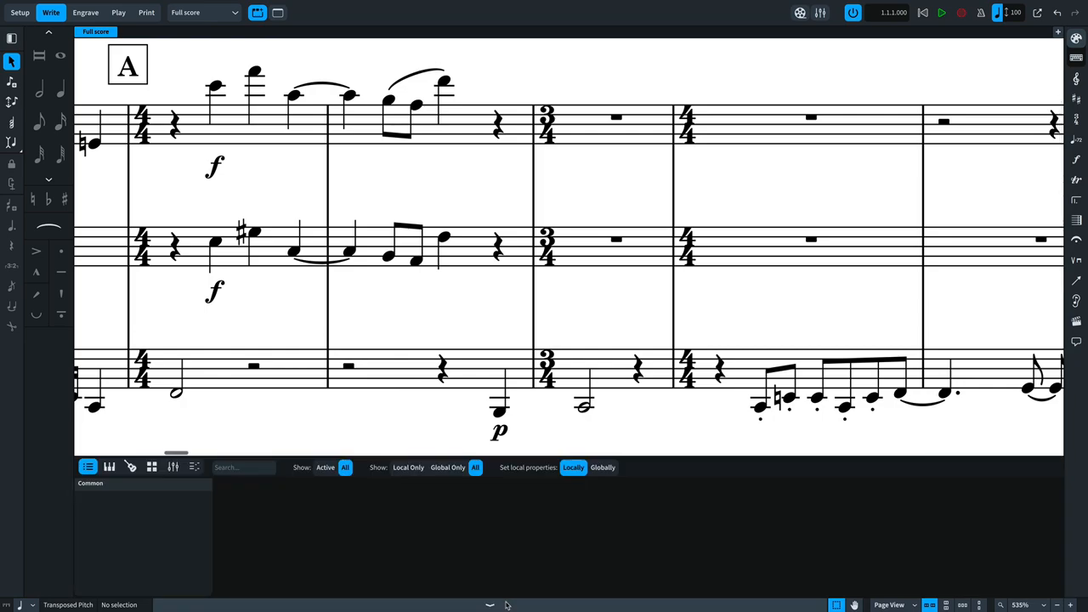
Select the oboe's C5 quarter note in bar 13 to show its properties
left_click(216, 244)
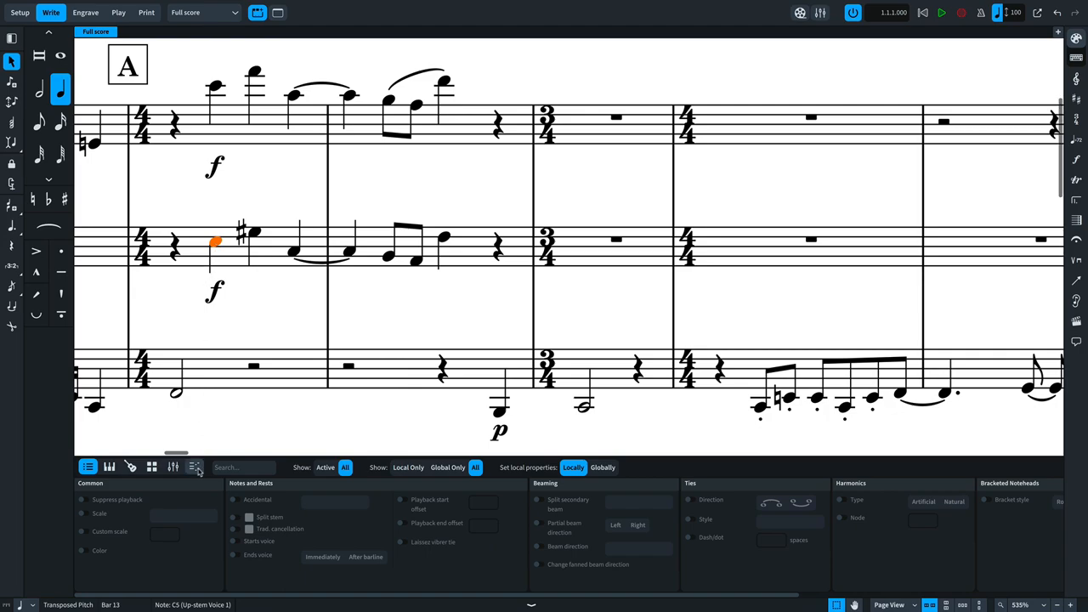
Show the oboe part in the Key Editor, then switch the lower zone to the Mixer
left_click(194, 325)
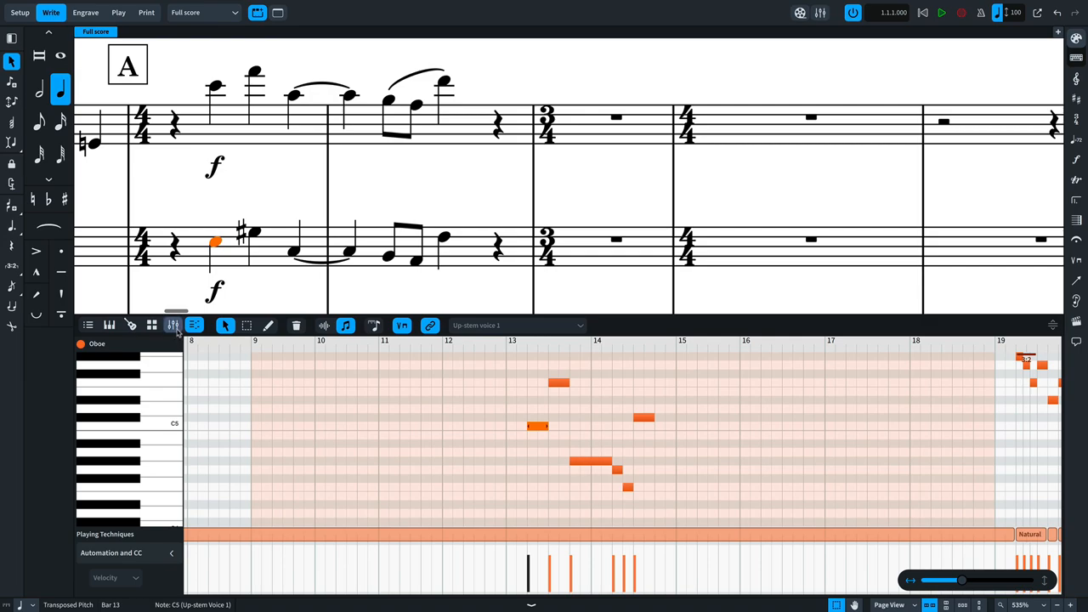
left_click(173, 325)
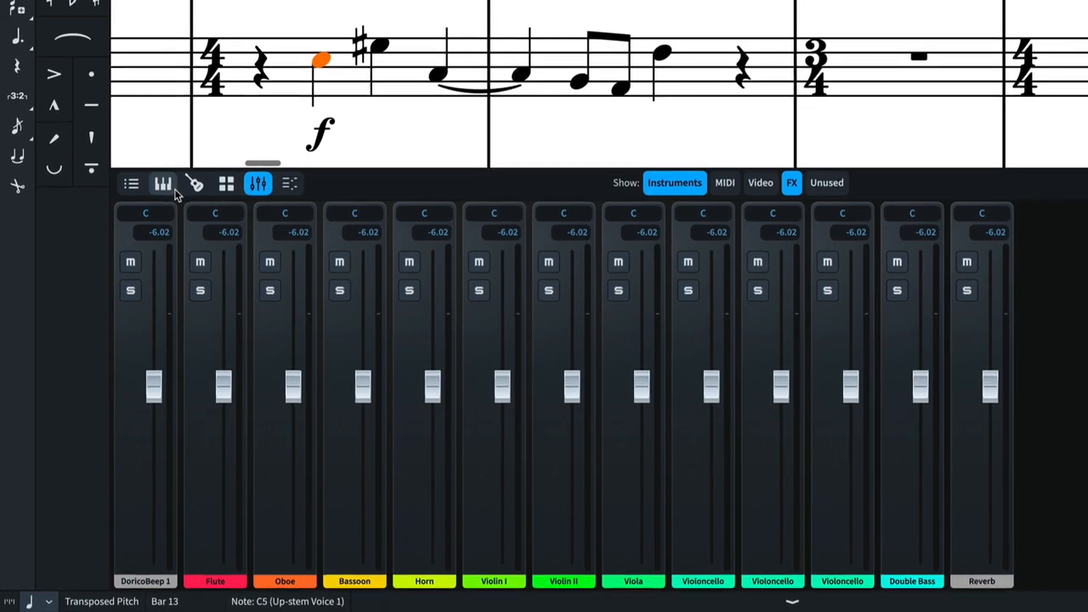
left_click(163, 184)
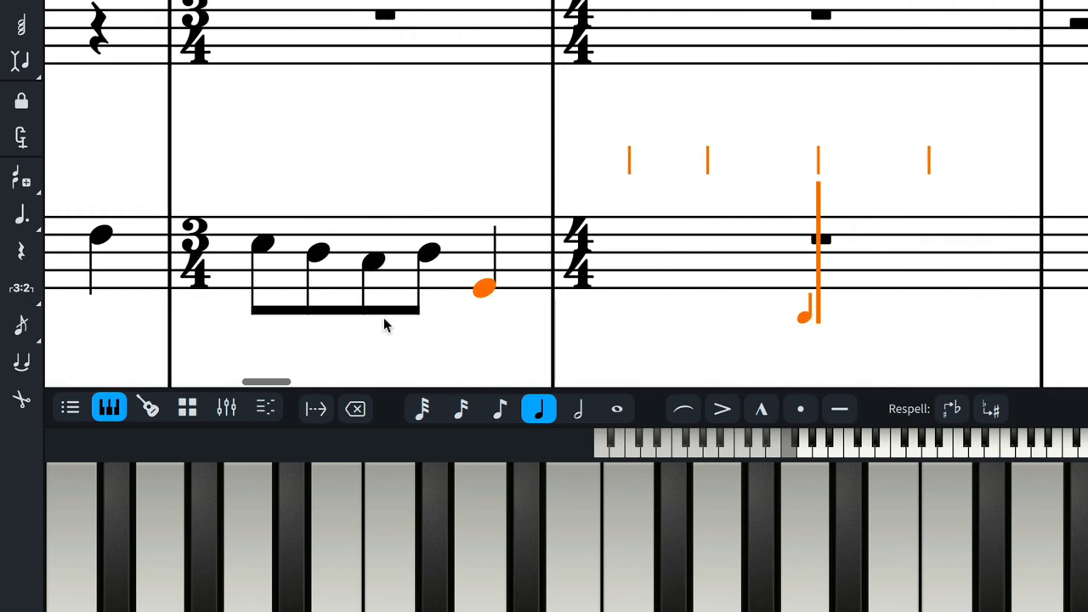
Delete the last two entered notes from the 3/4 bar using the Keyboard panel
left_click(355, 407)
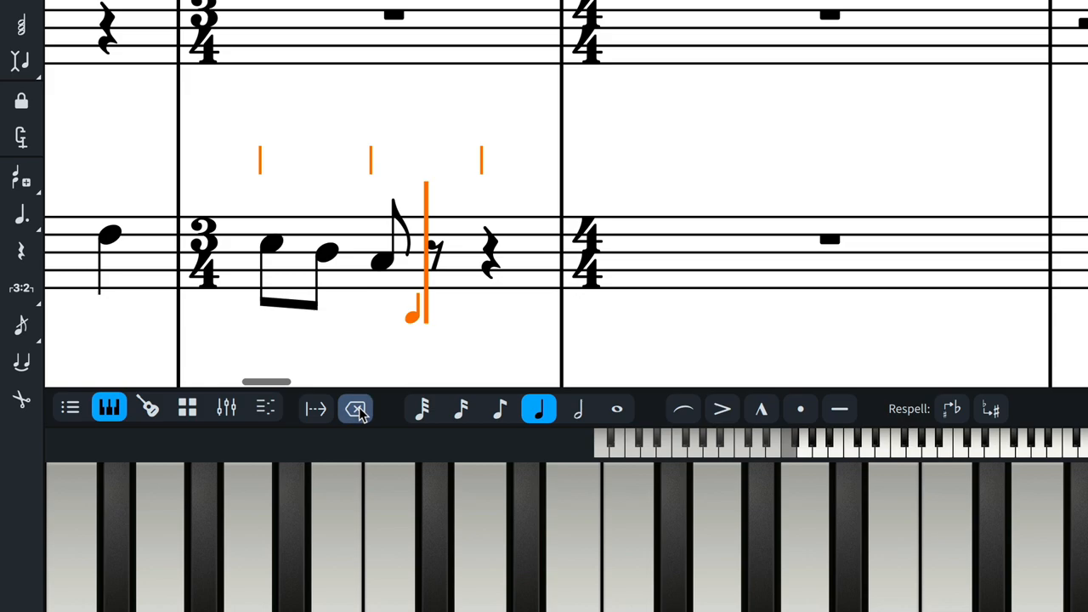
left_click(354, 408)
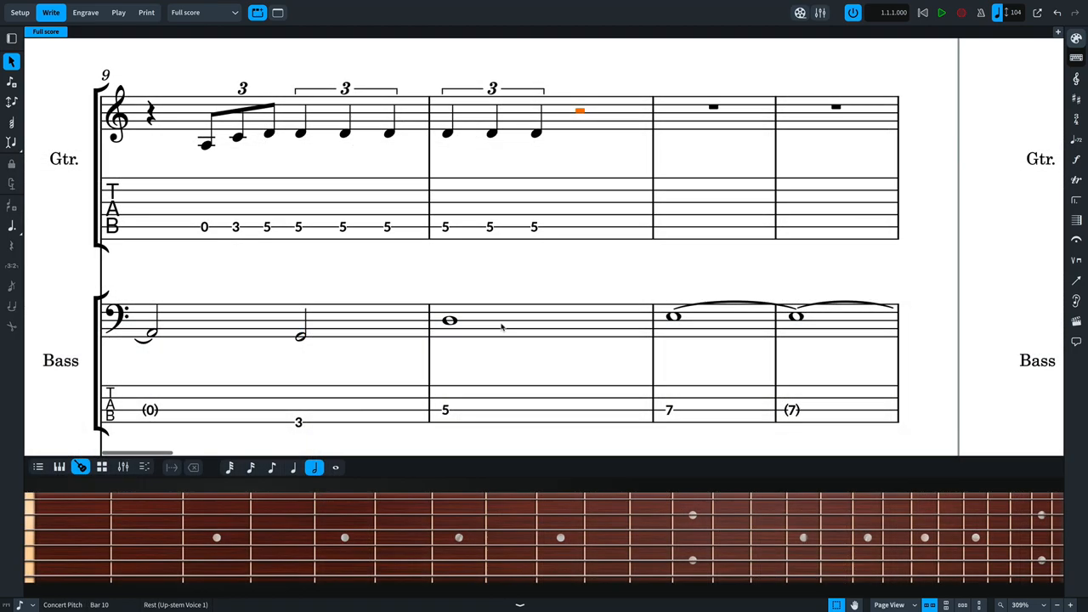
Select the bass's D2 whole note in bar 10 to show it at fret 5
left_click(450, 321)
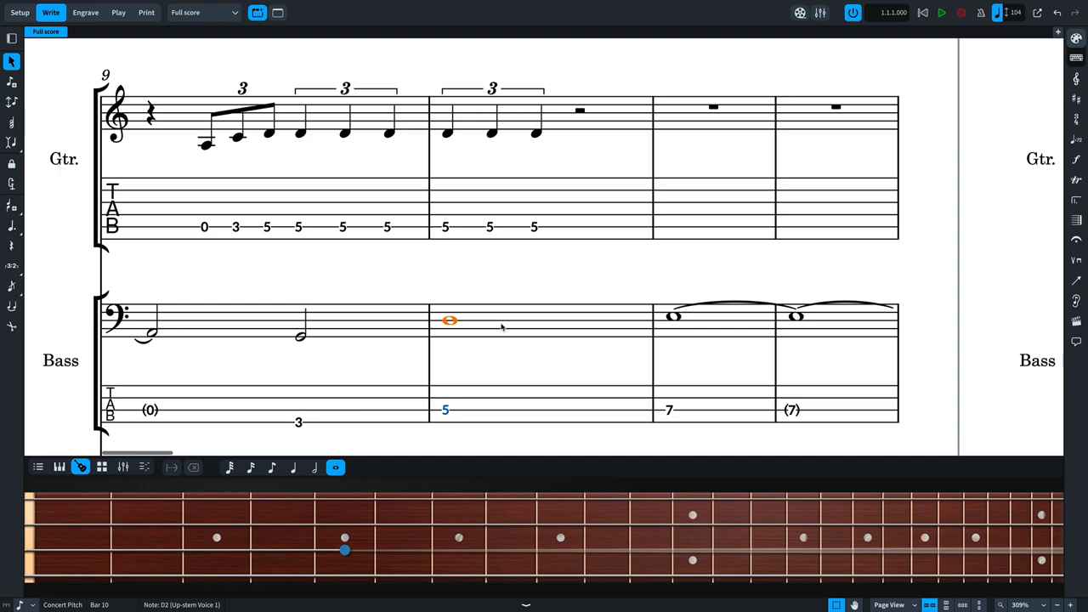